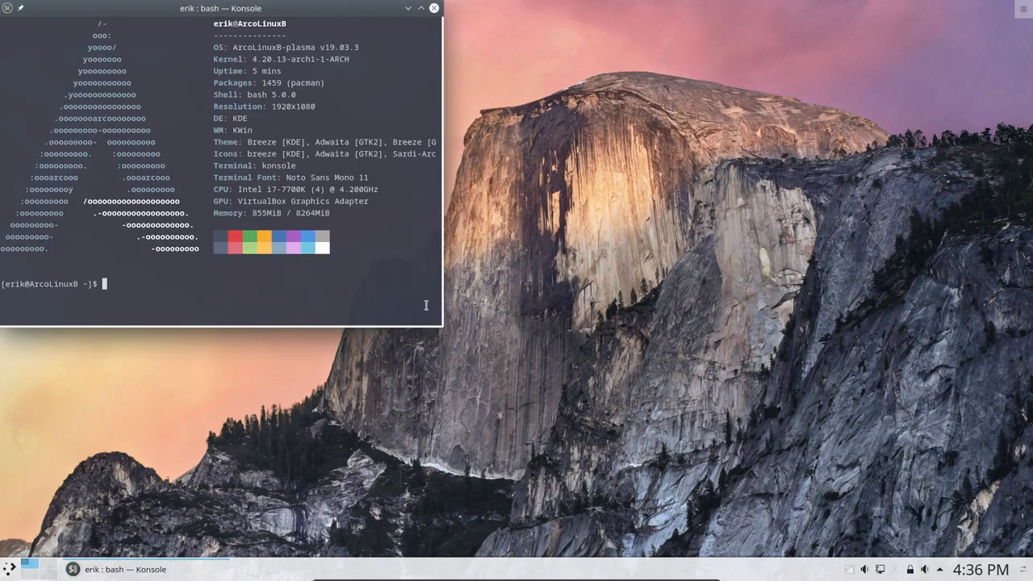
Move the Konsole window to the screen centre and close it.
drag(234, 8, 306, 44)
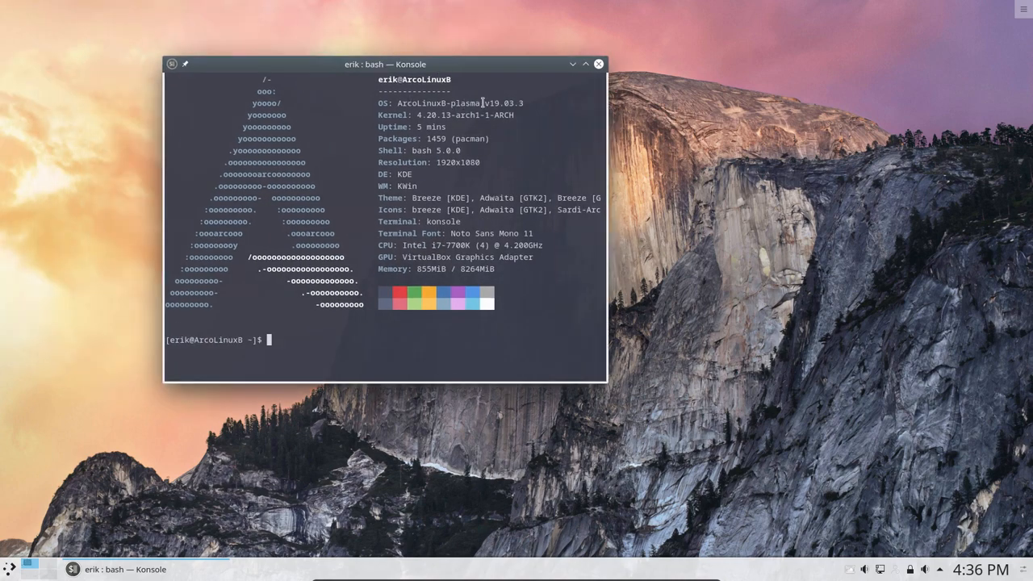
click(599, 64)
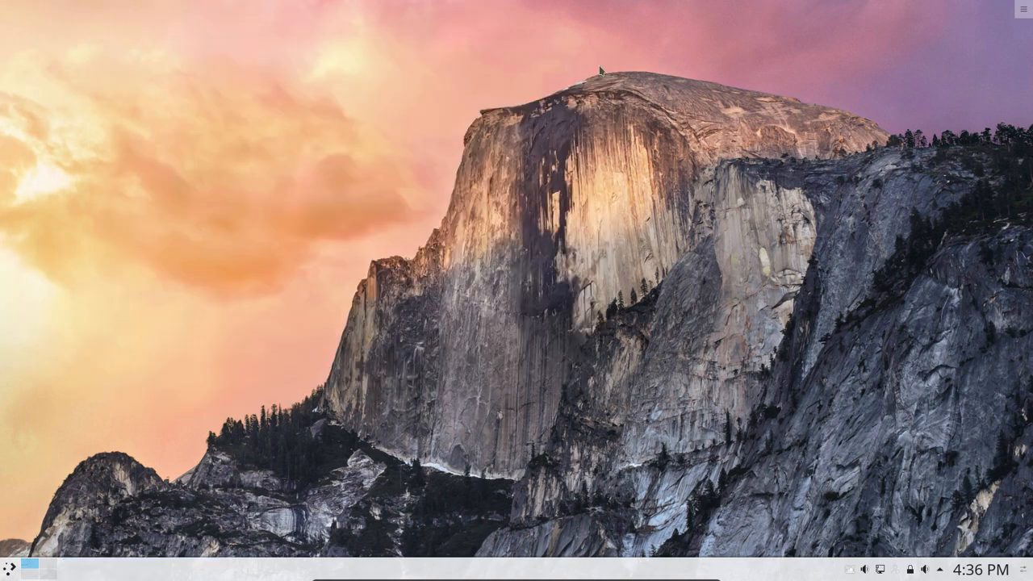
mouse_move(28, 548)
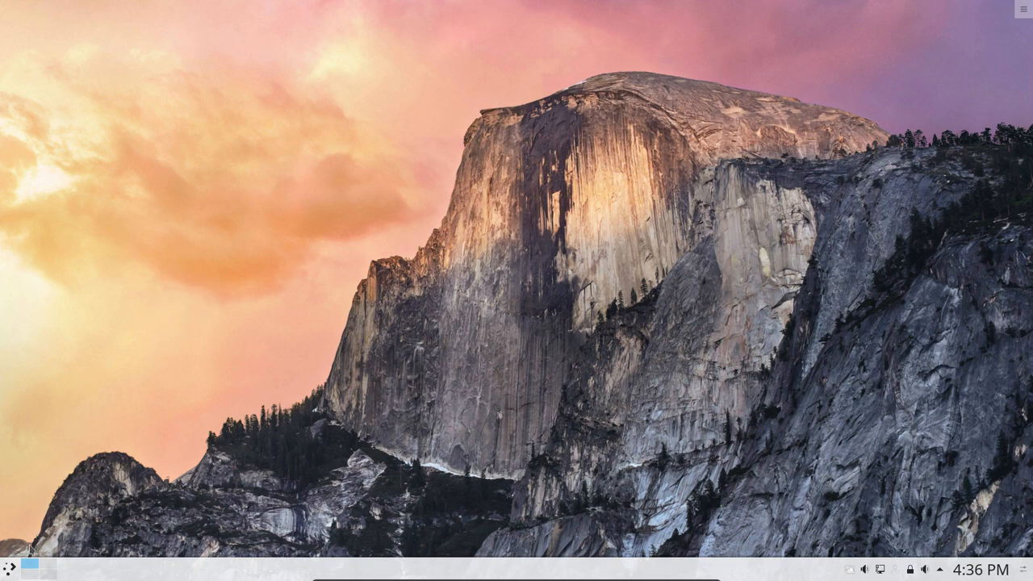
click(10, 569)
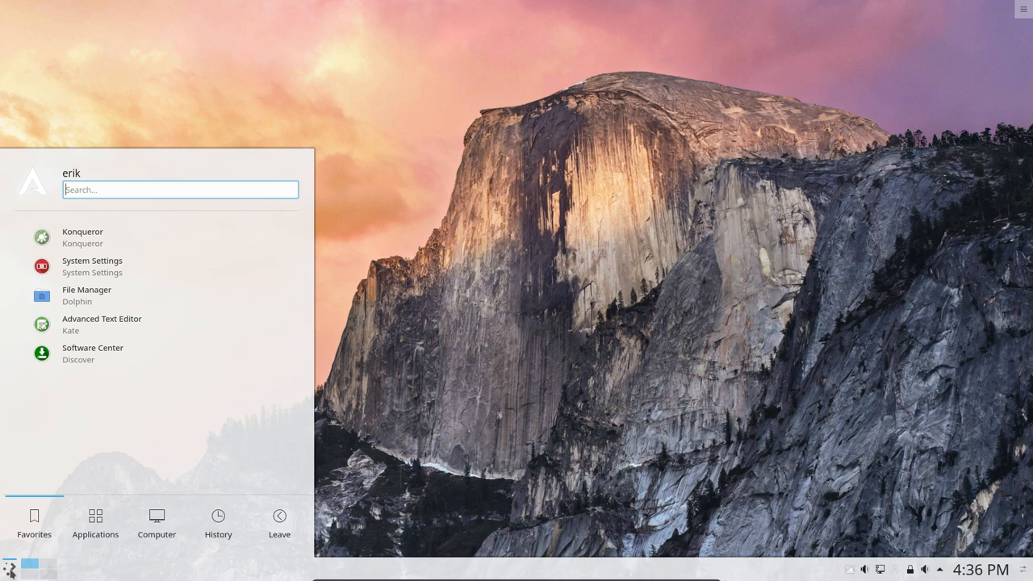
Search the application launcher for 'qt' to list Qt5 Settings.
text(qt5)
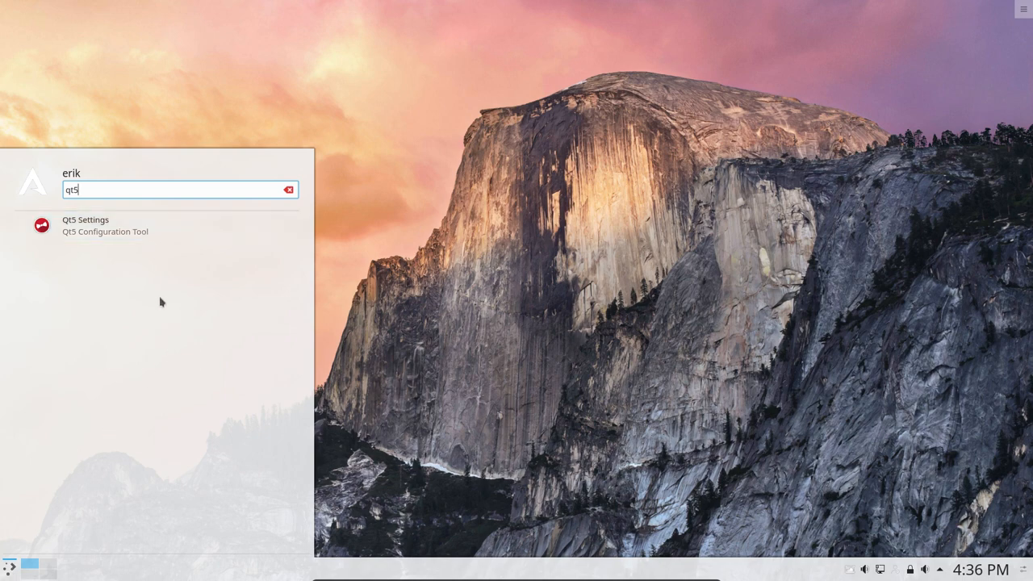
Launch Qt5 Settings and scroll the Icon Theme list, with Sardi Arc as current.
click(86, 226)
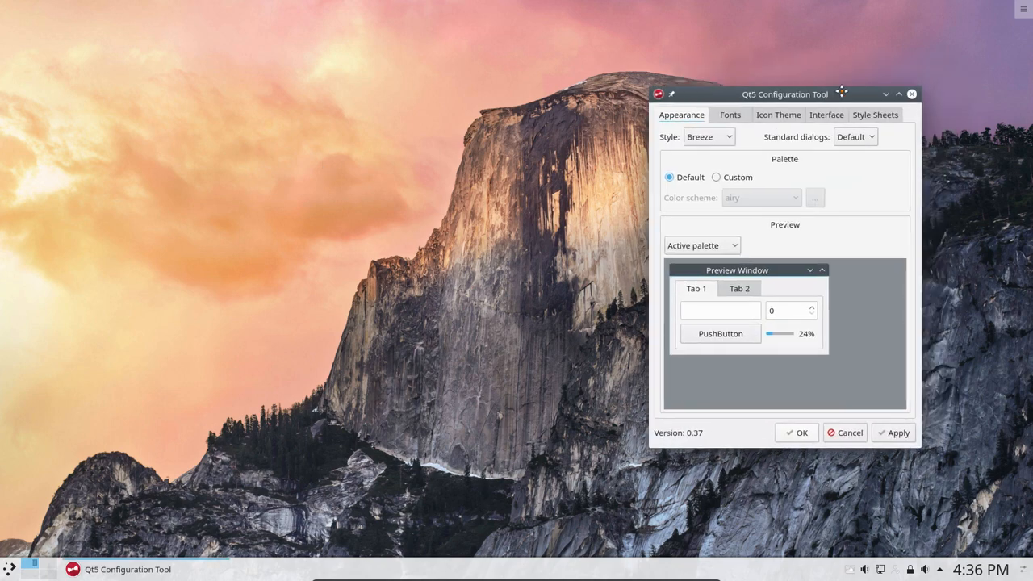
click(778, 114)
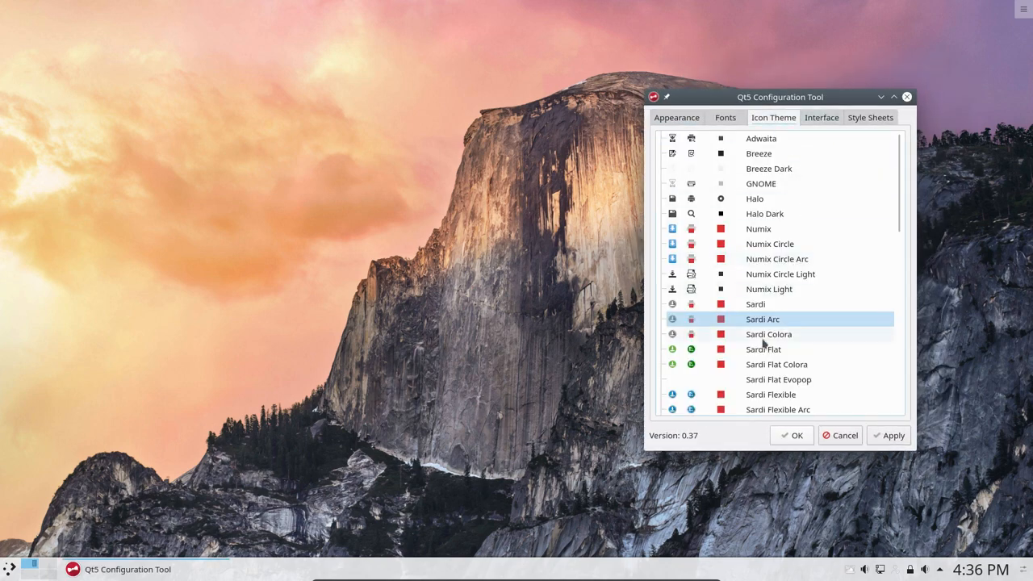
scroll(down, 3)
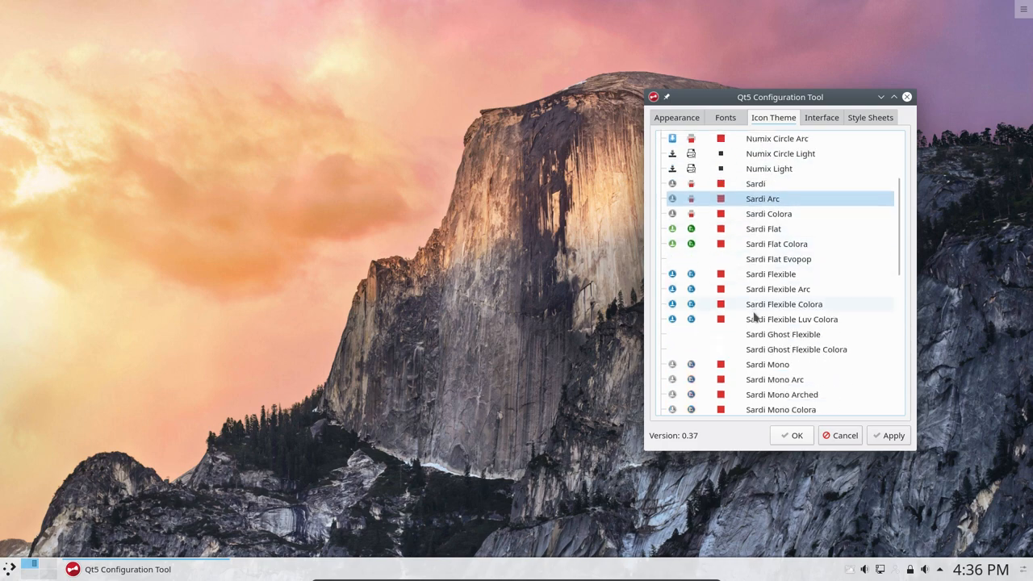
mouse_move(850, 452)
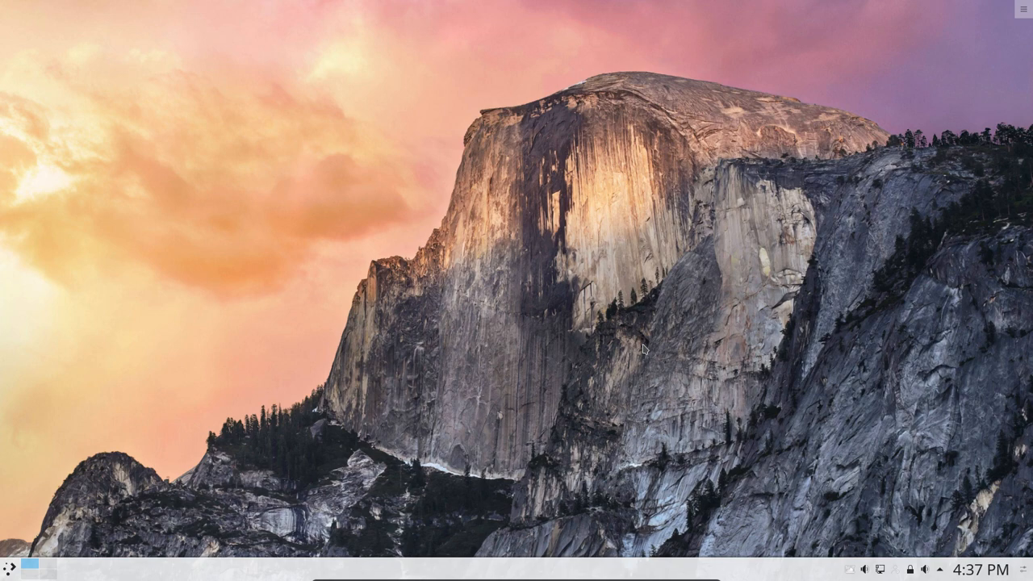
mouse_move(636, 254)
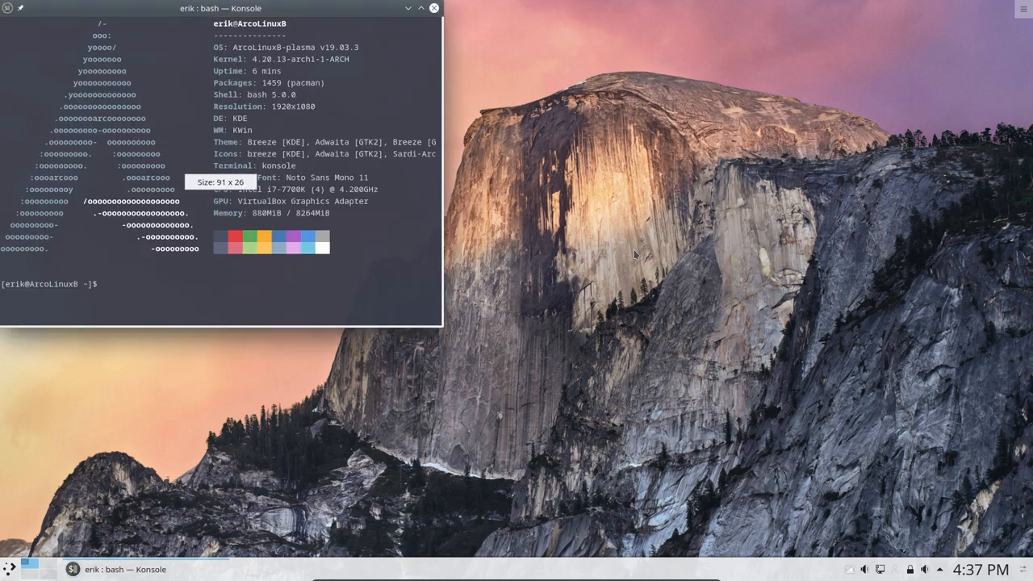
Type 'sudo pacman -R qt5ct' at the Konsole prompt without running it.
text(sud)
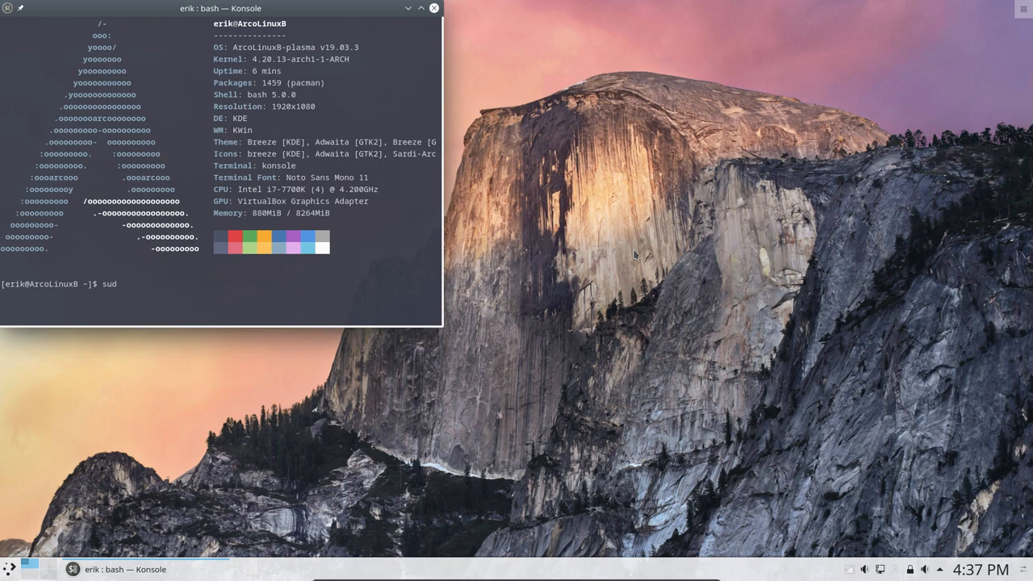
text(o)
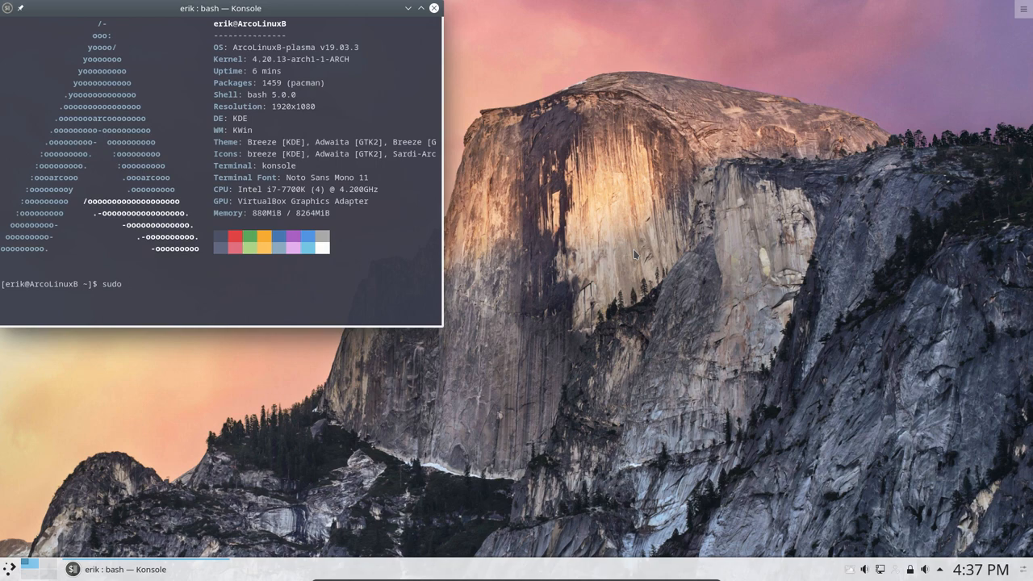
text(pacman)
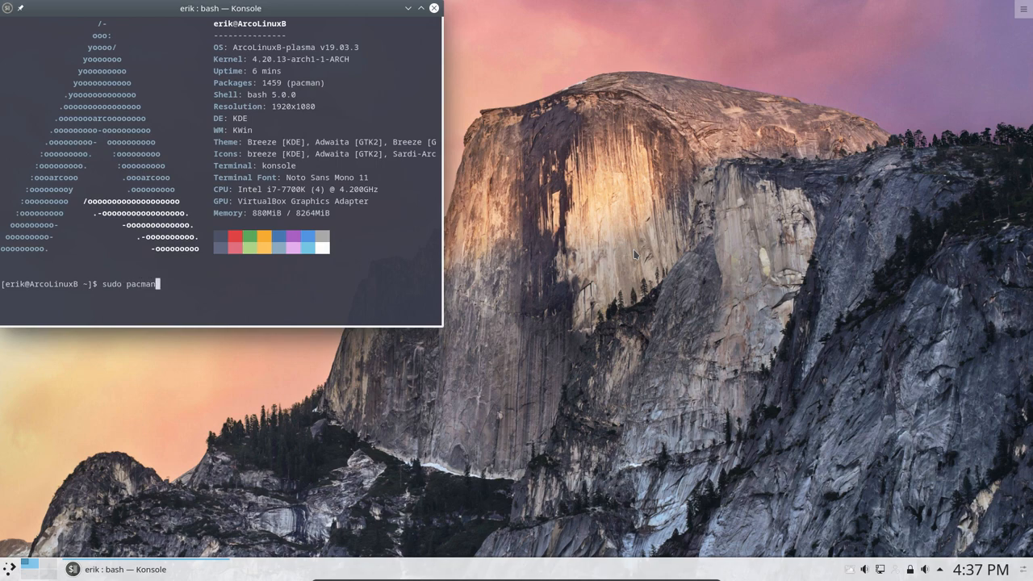
text(-S)
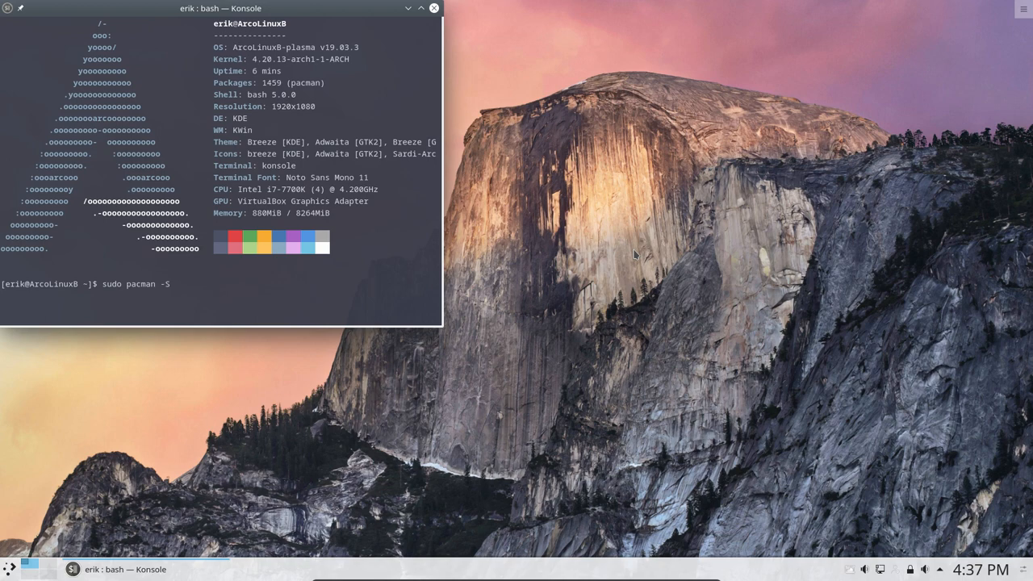
text(qt5ct)
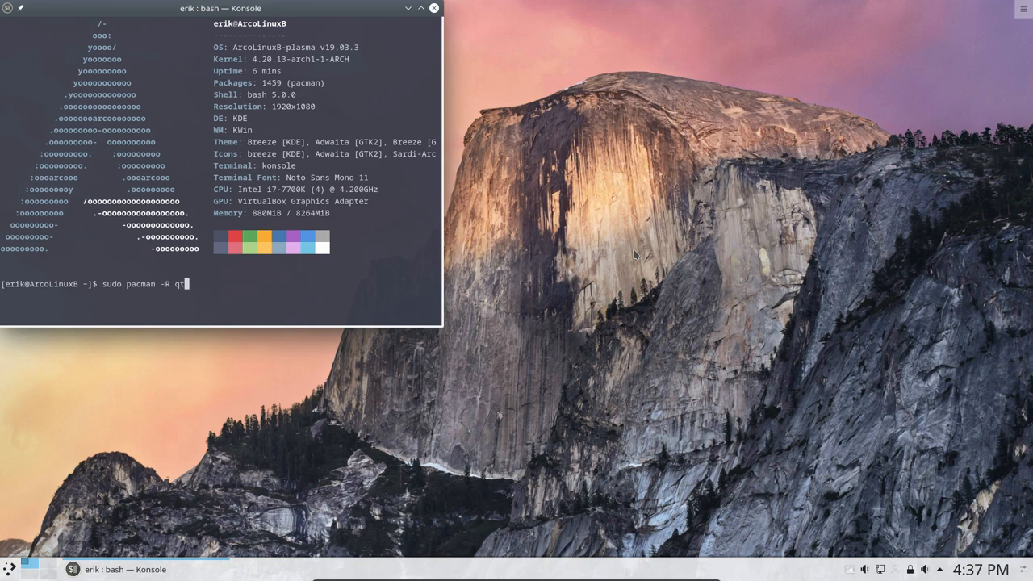
text(5ct)
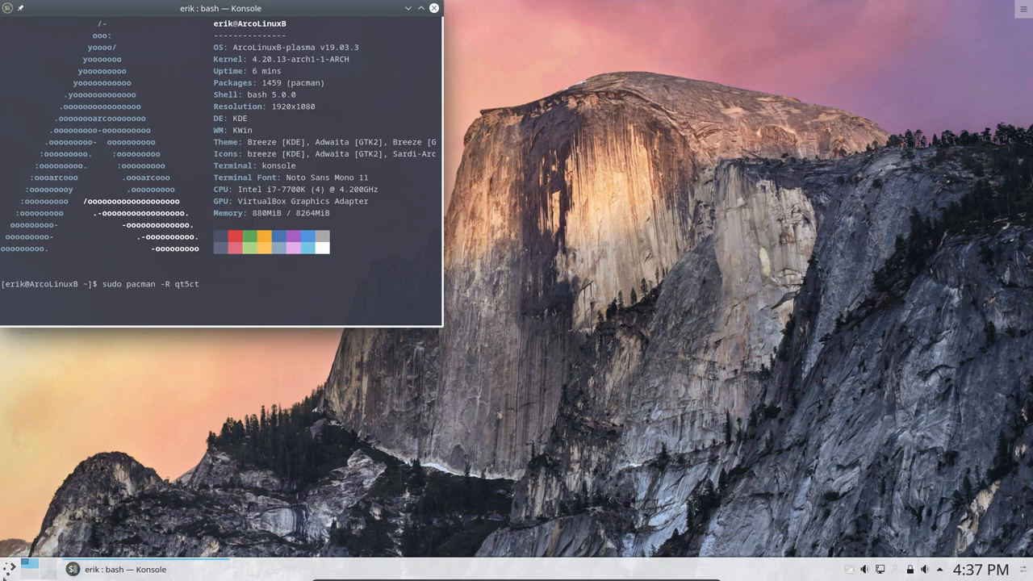
Open Dolphin and browse into the hidden .config/qt5ct folder.
click(10, 569)
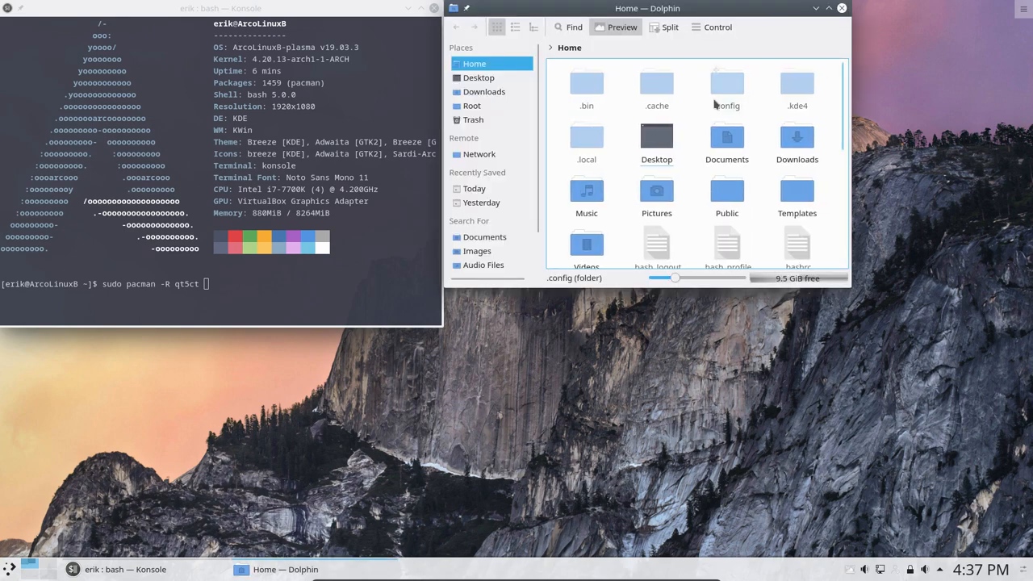
double_click(726, 89)
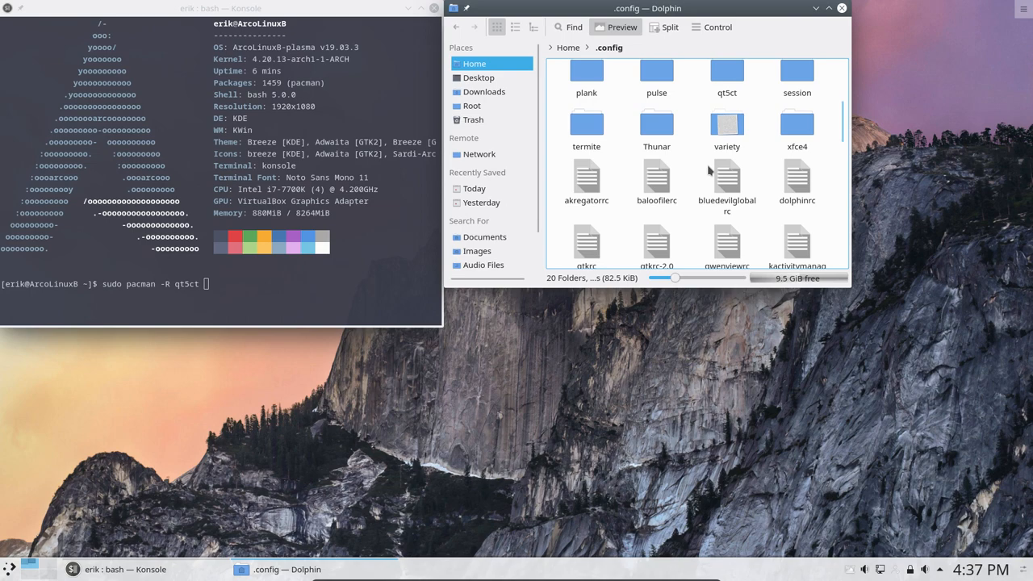
double_click(726, 76)
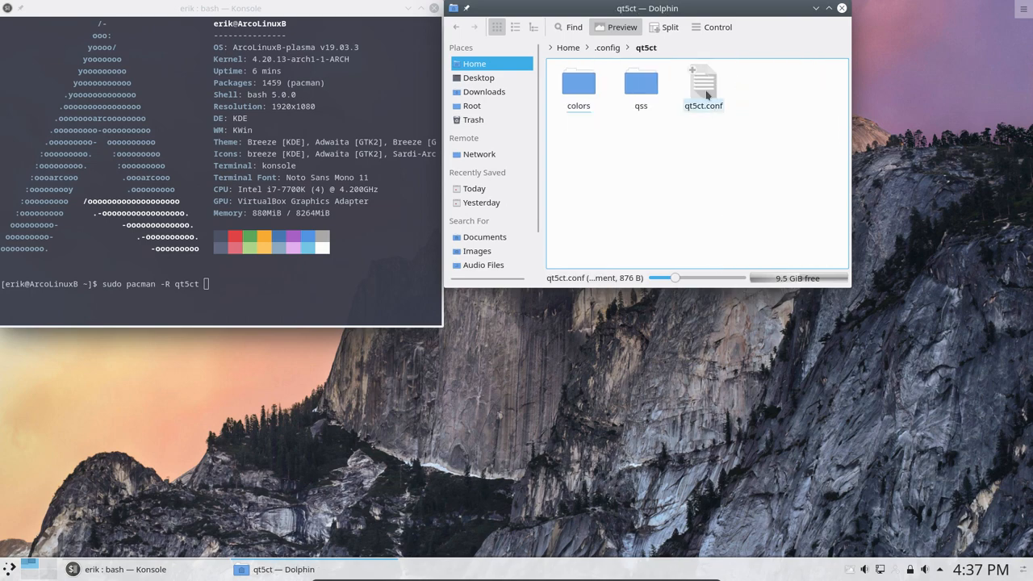
Open qt5ct.conf in Kate and select the icon_theme value Sardi-Arc.
double_click(703, 81)
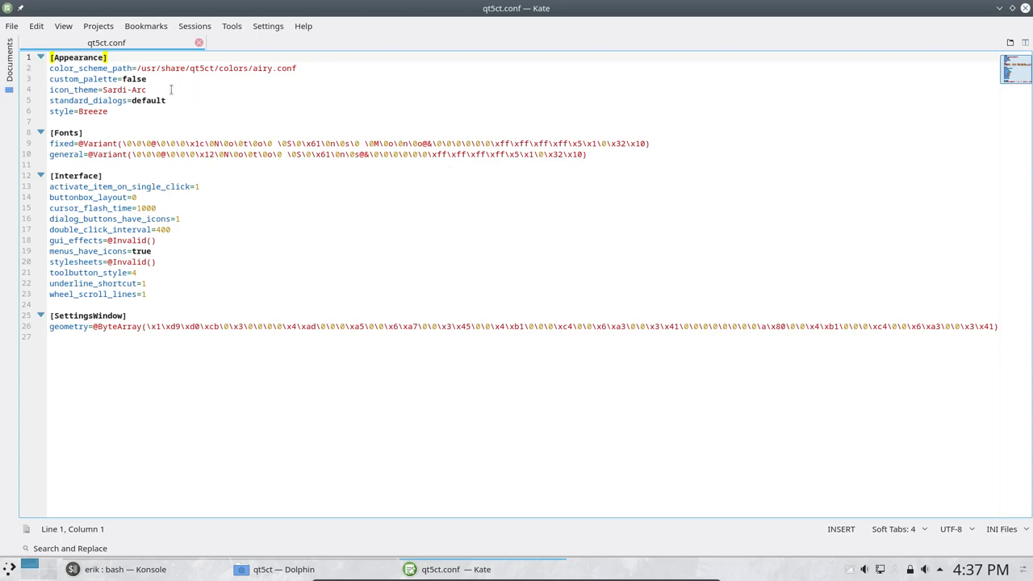
double_click(123, 90)
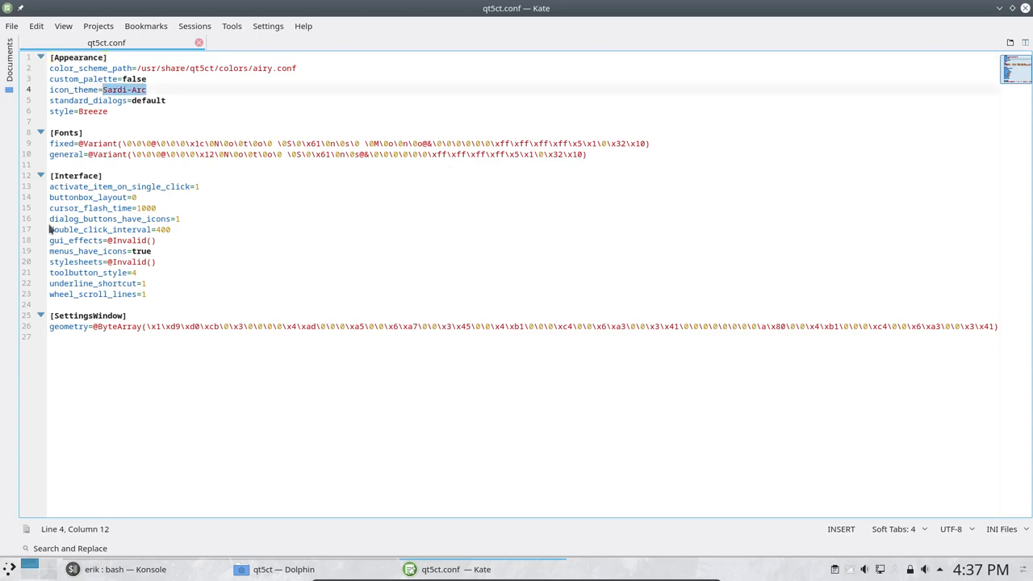
mouse_move(50, 229)
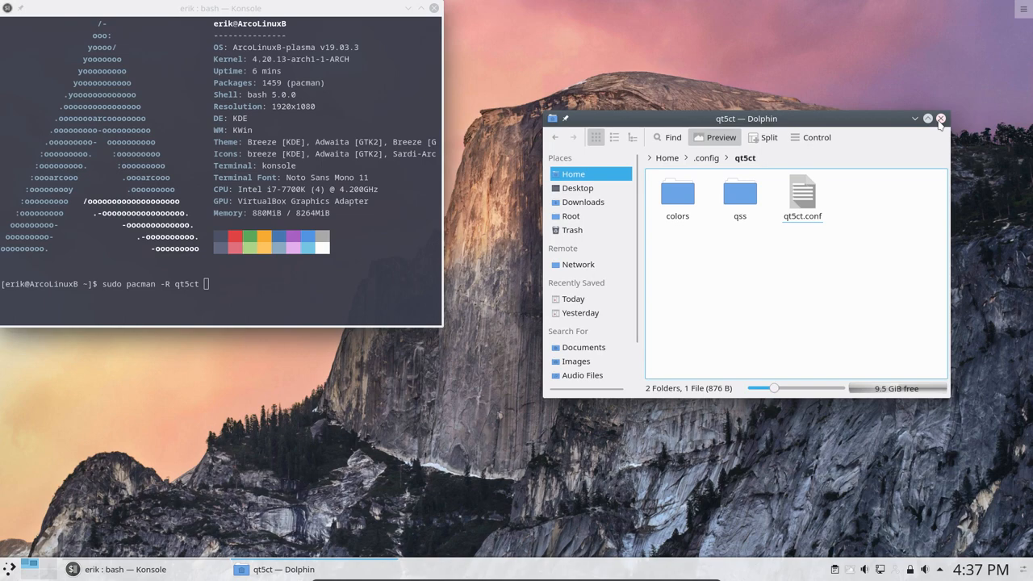
Close Dolphin and launch System Settings from the launcher favorites.
click(941, 118)
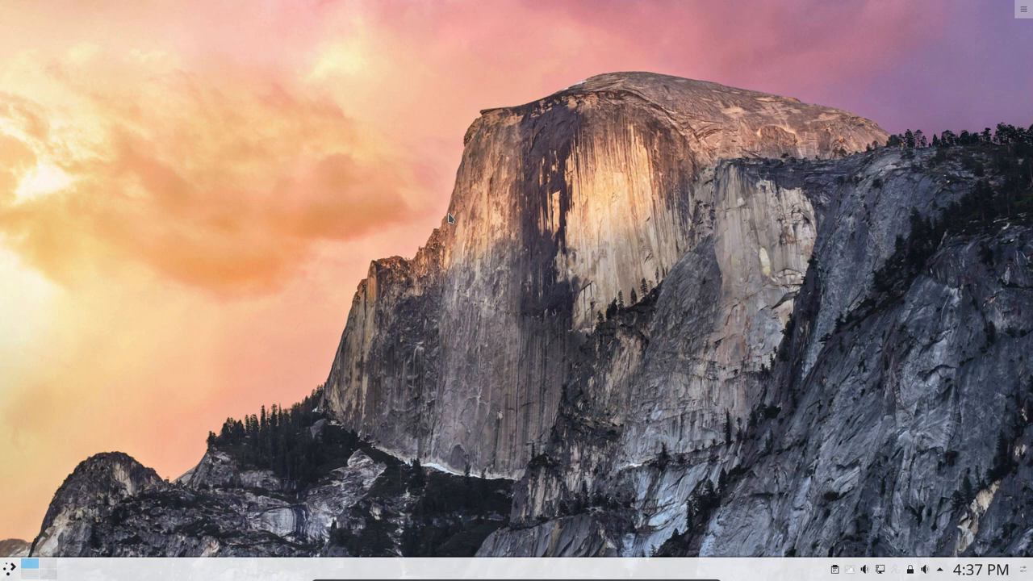
click(10, 566)
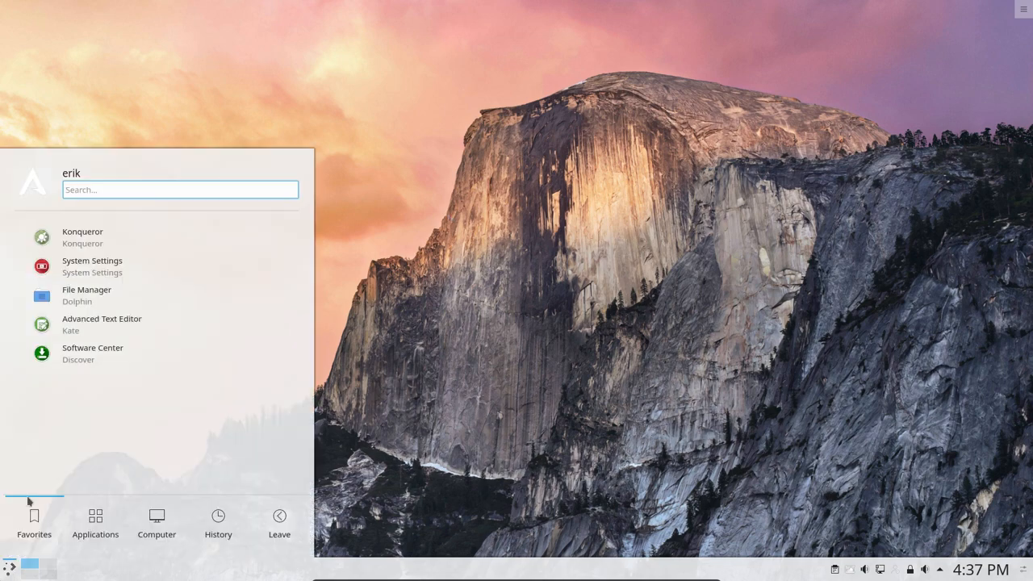
click(92, 266)
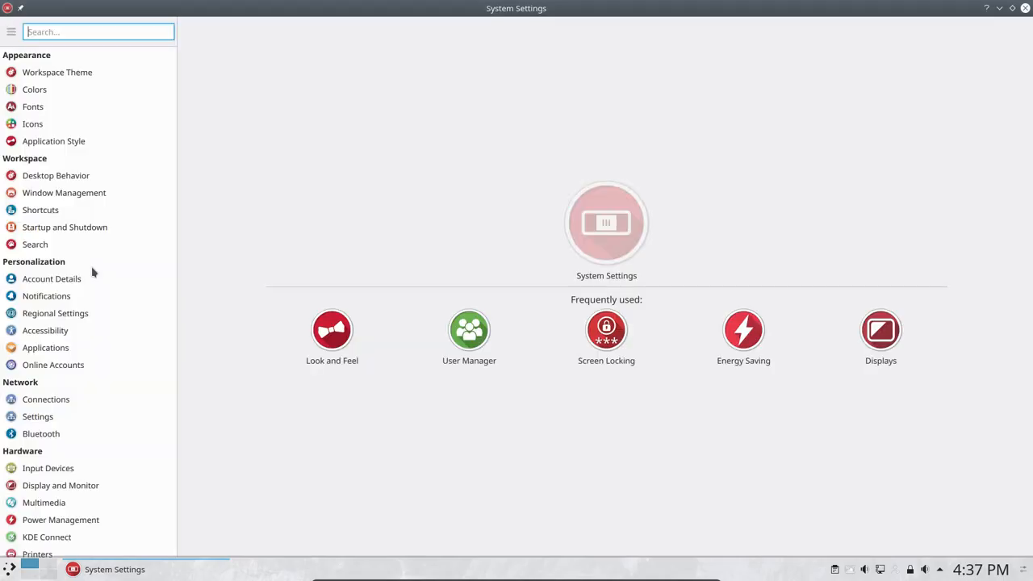